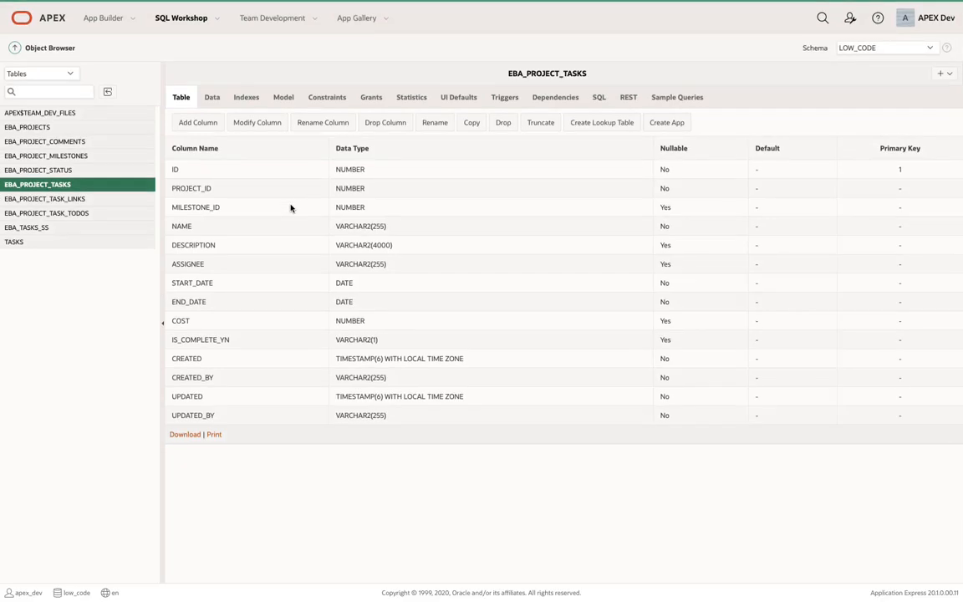
pyautogui.moveTo(272, 199)
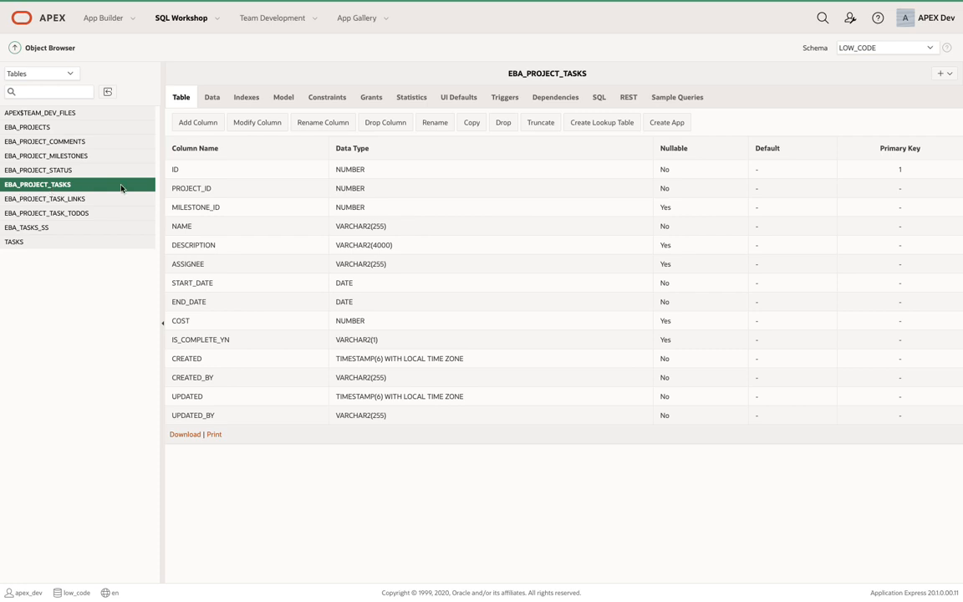
# Create an app from the EBA_PROJECT_TASKS table, reaching the wizard with five proposed pages.
pyautogui.click(666, 122)
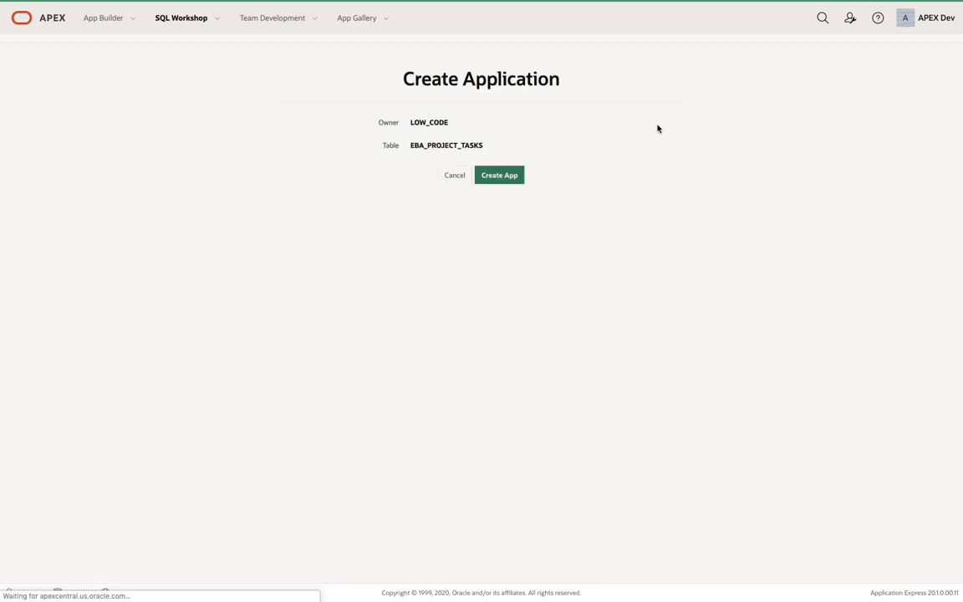
pyautogui.click(499, 175)
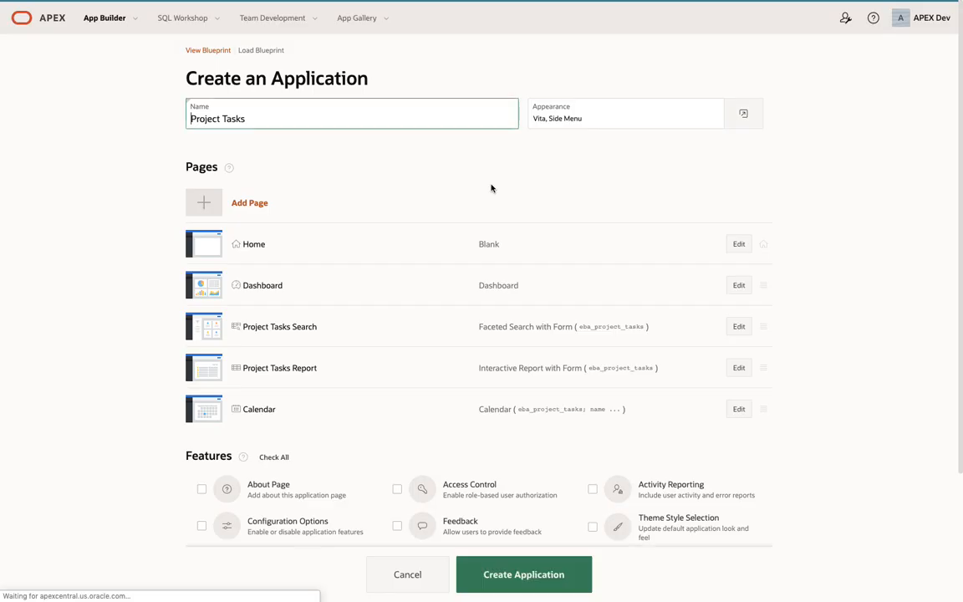
# Generate the Project Tasks application and sign into it with the password.
pyautogui.click(523, 574)
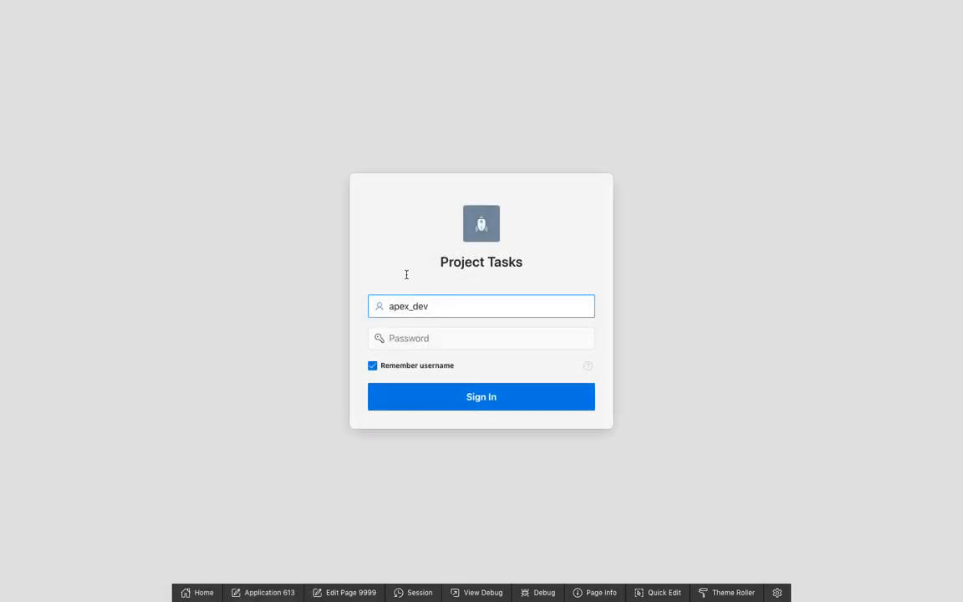
pyautogui.write('••••')
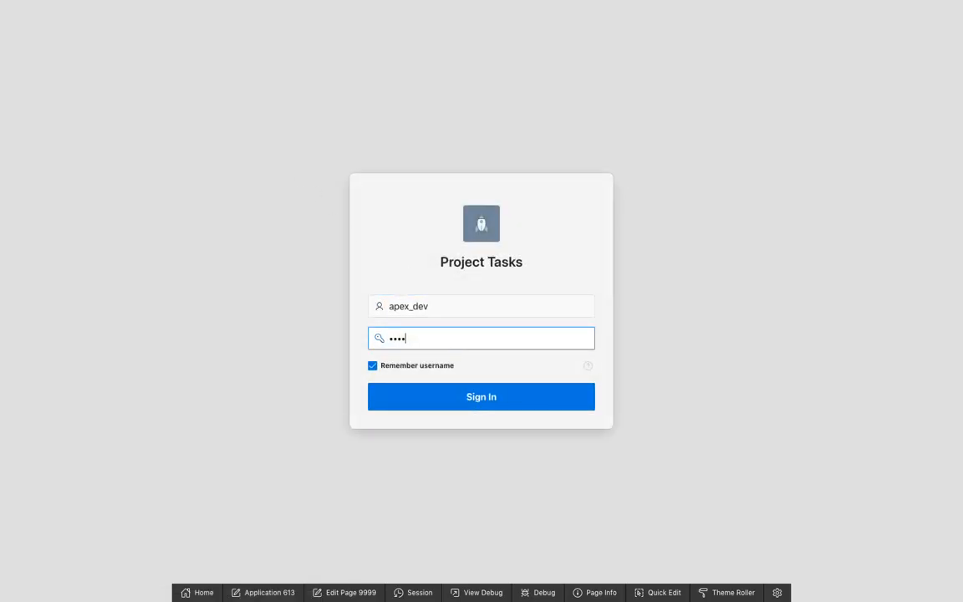
pyautogui.click(480, 396)
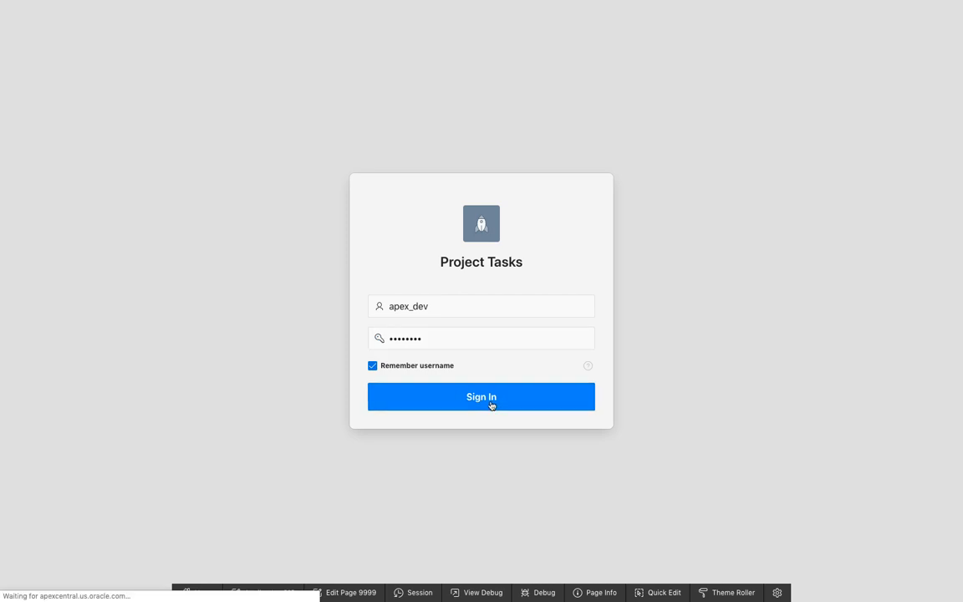
pyautogui.click(480, 396)
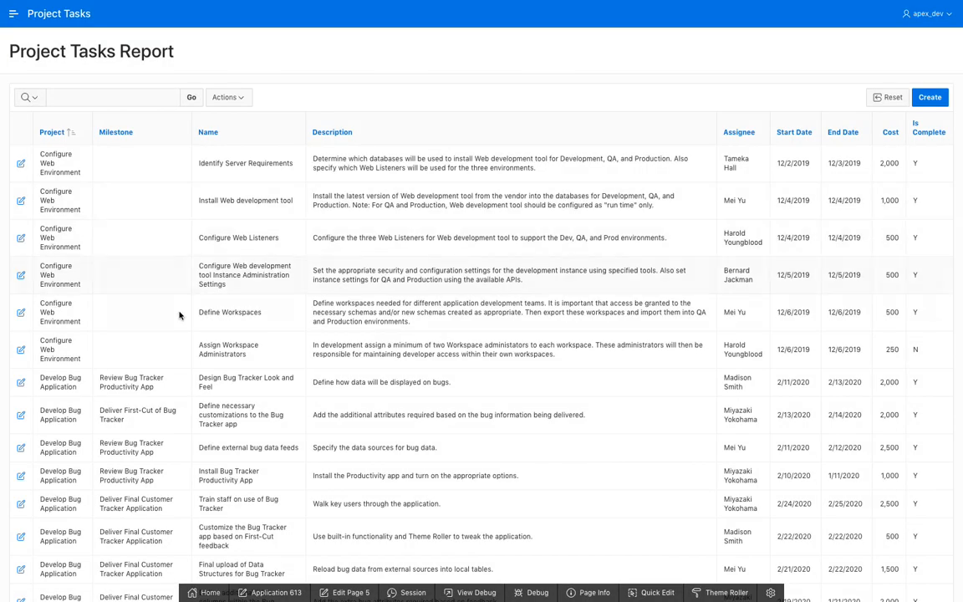
# Move Design Bug Tracker Look and Feel to Develop Partner Portal POC, start 2/14/2020, cost 10000.
pyautogui.click(20, 382)
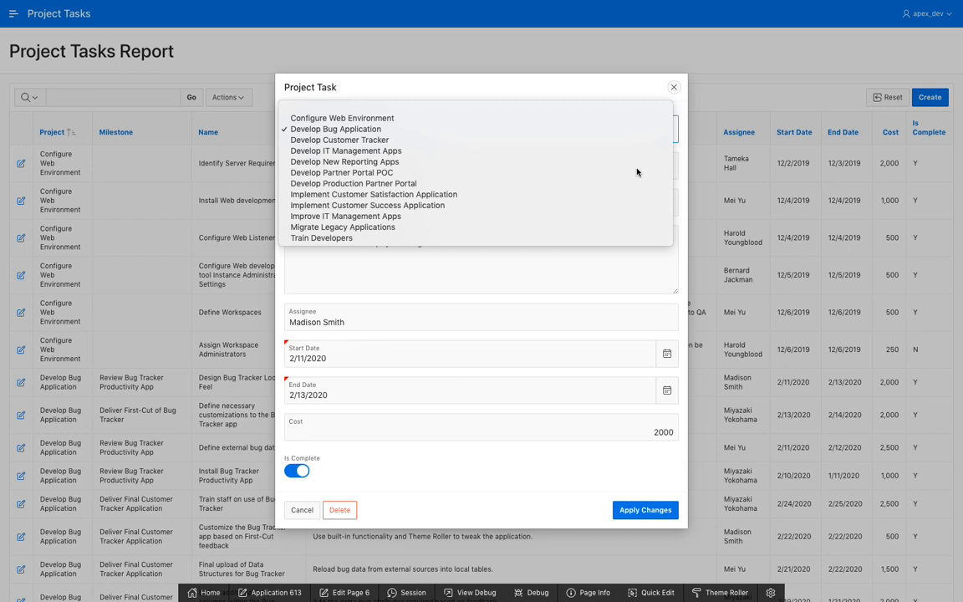
pyautogui.click(353, 183)
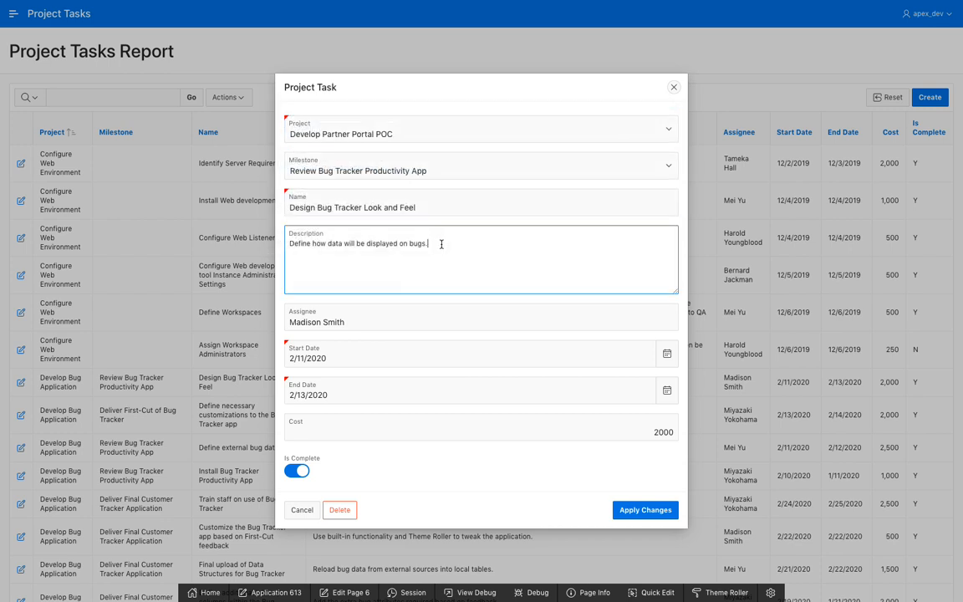
pyautogui.moveTo(479, 278)
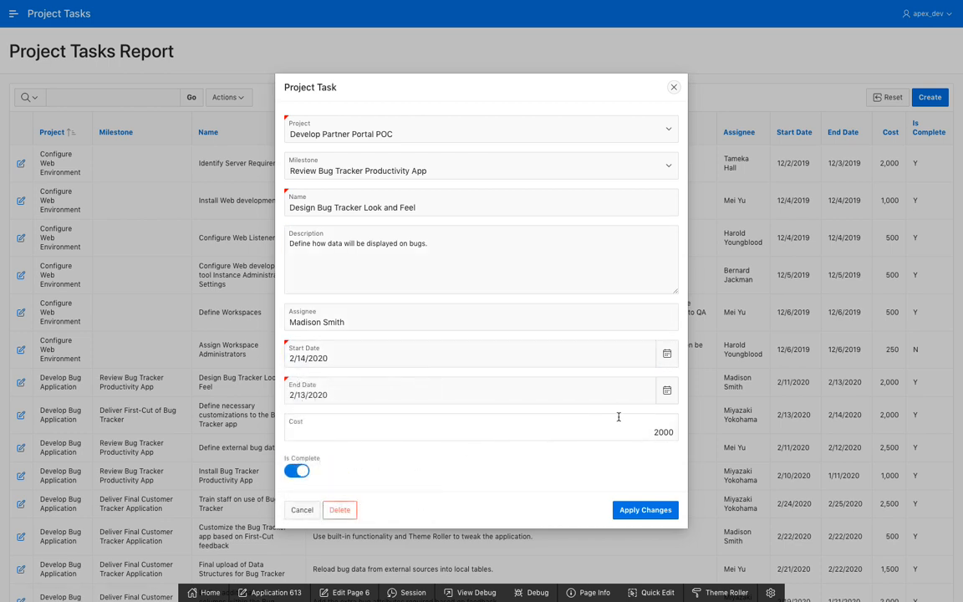
pyautogui.click(481, 431)
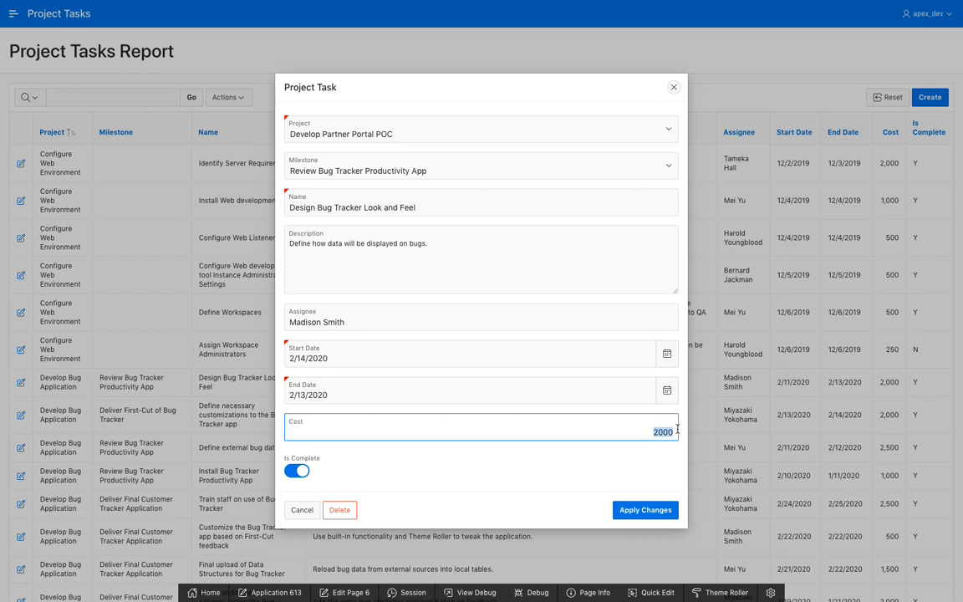
pyautogui.write('a;hflhf')
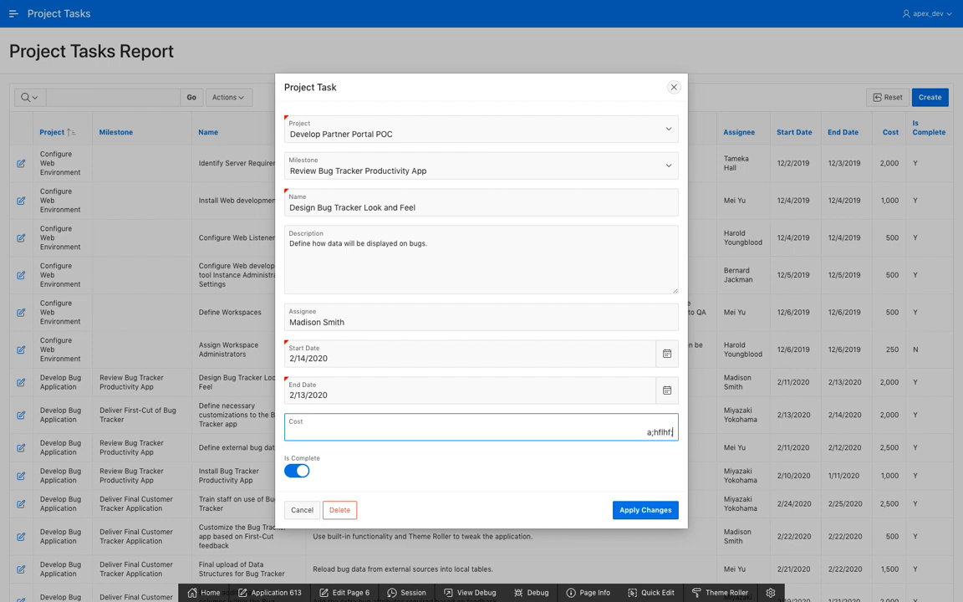
pyautogui.write(';shdg')
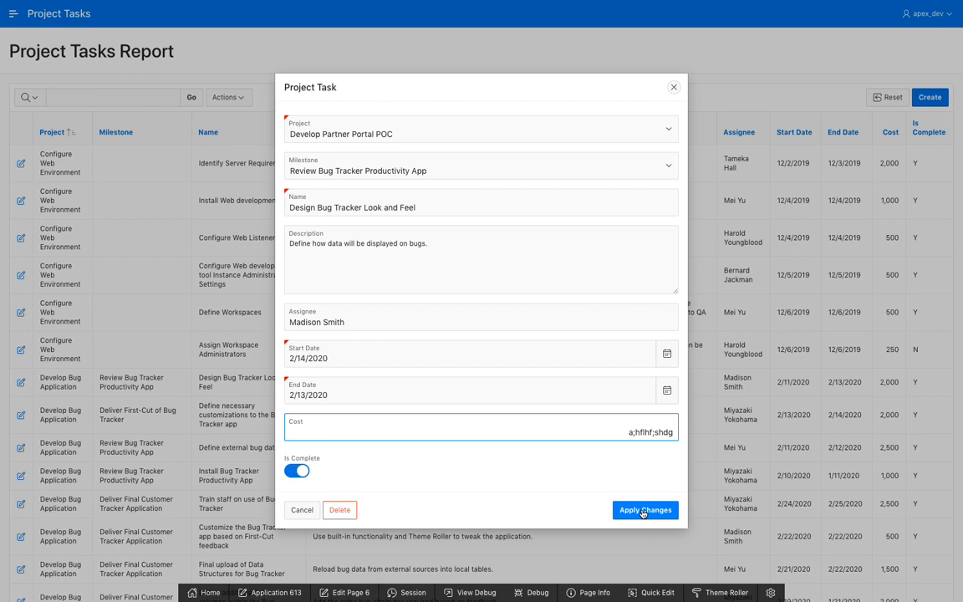
pyautogui.click(644, 510)
pyautogui.write('10000')
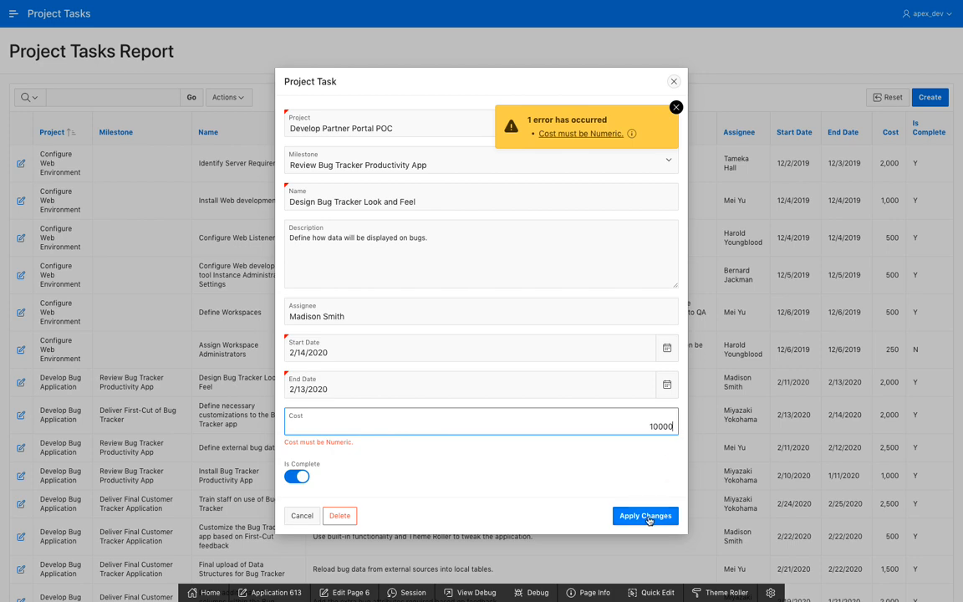
pyautogui.click(302, 514)
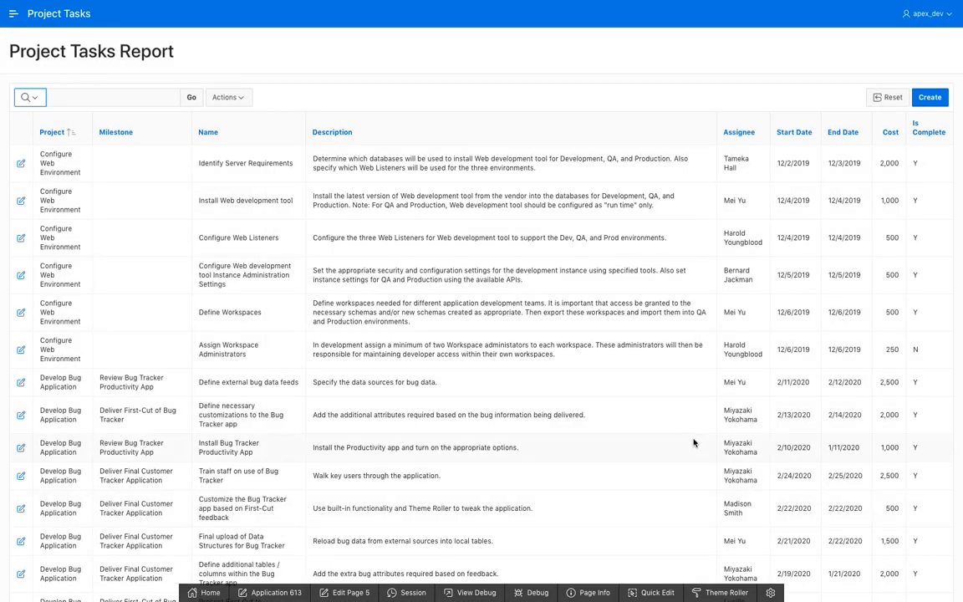
pyautogui.moveTo(376, 403)
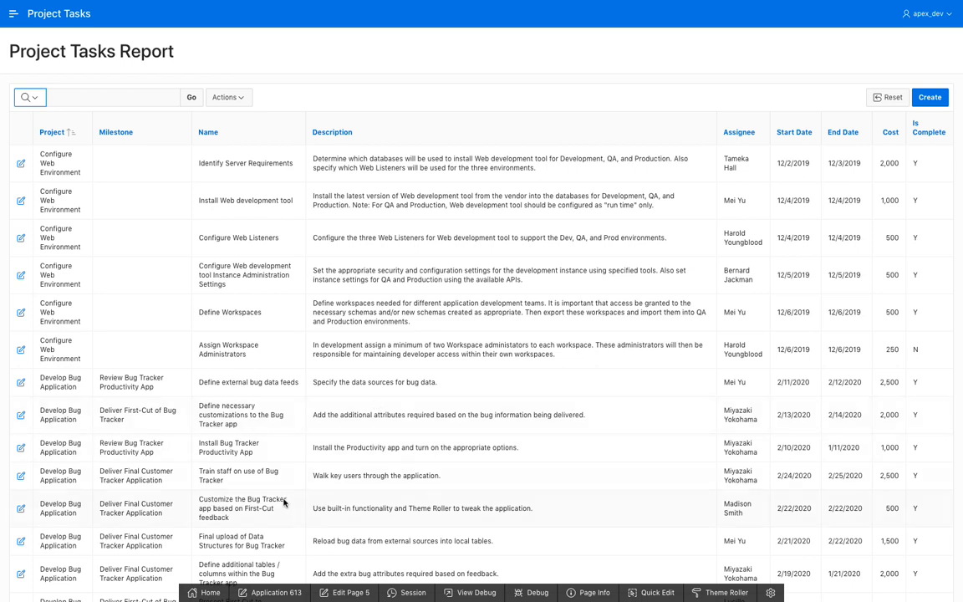
pyautogui.moveTo(249, 533)
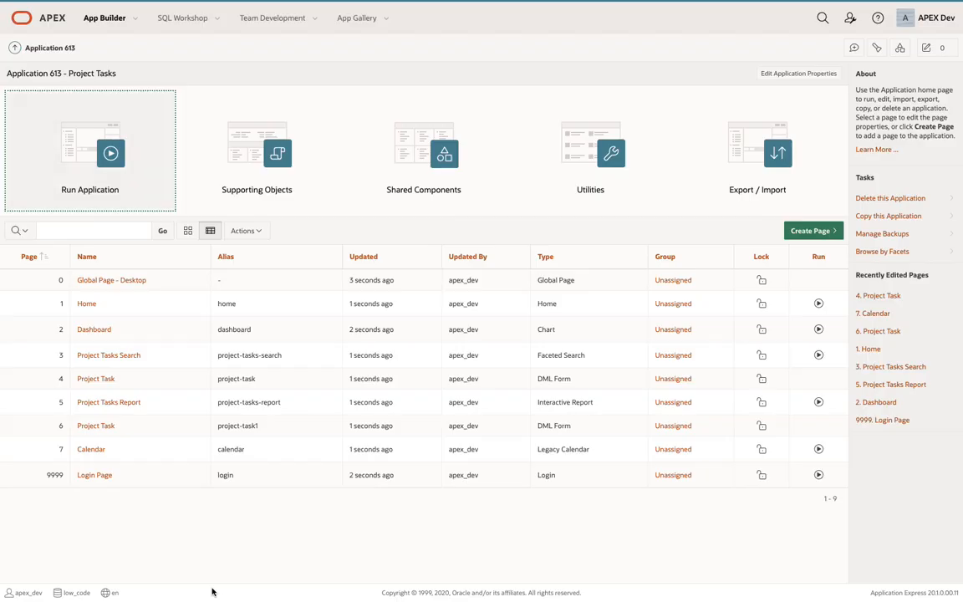
# Open SQL Workshop's Object Browser and view the EBA_PROJECT_TASKS table columns.
pyautogui.click(182, 18)
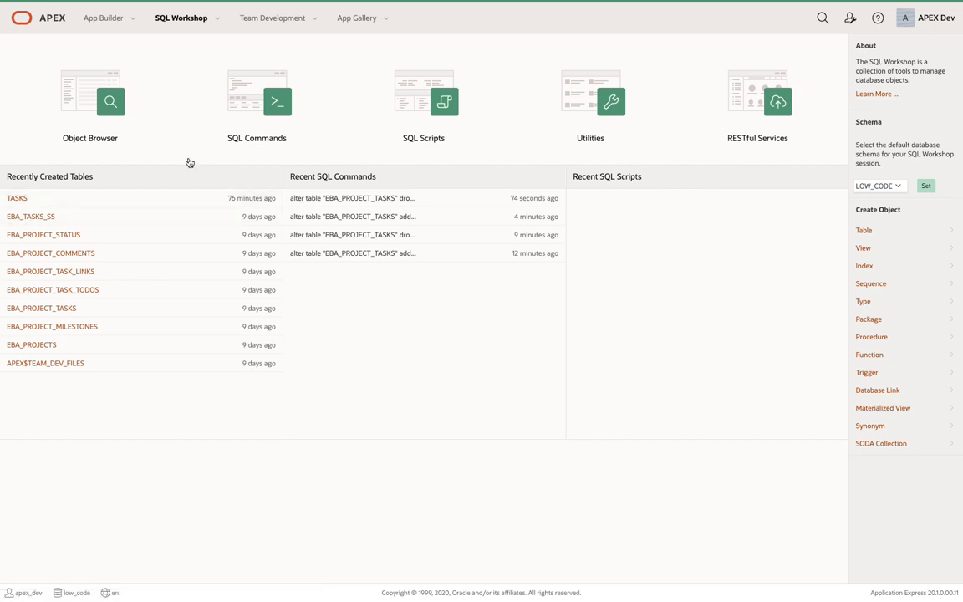
pyautogui.click(90, 101)
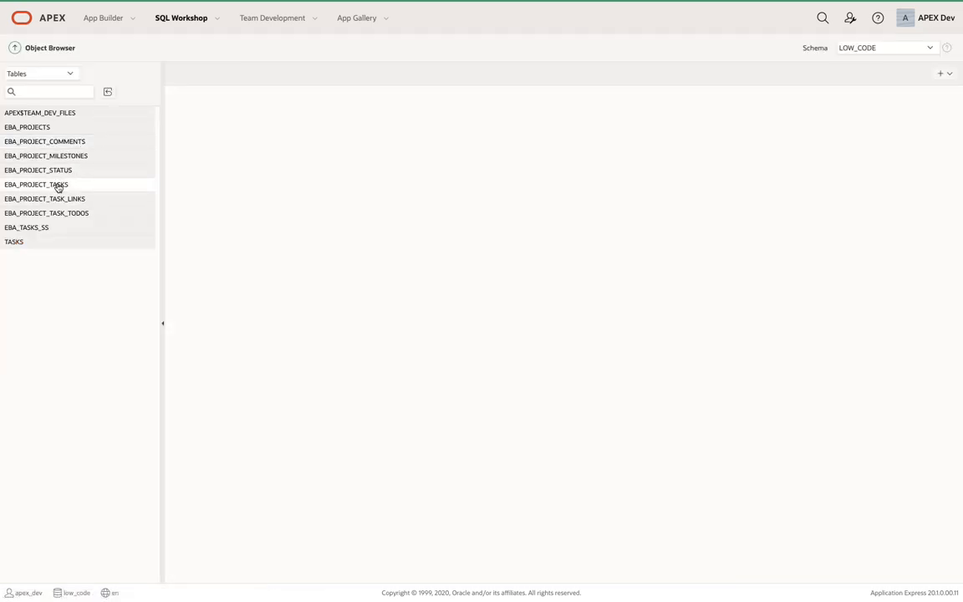
pyautogui.click(37, 183)
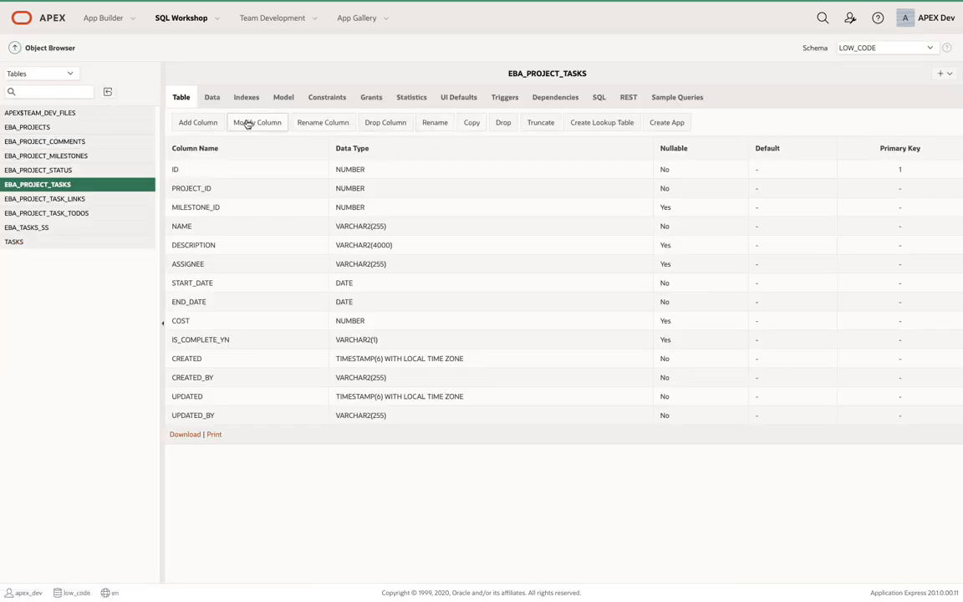
# Add a DEVELOPER_NOTES VARCHAR2(4000) column to the EBA_PROJECT_TASKS table.
pyautogui.click(198, 122)
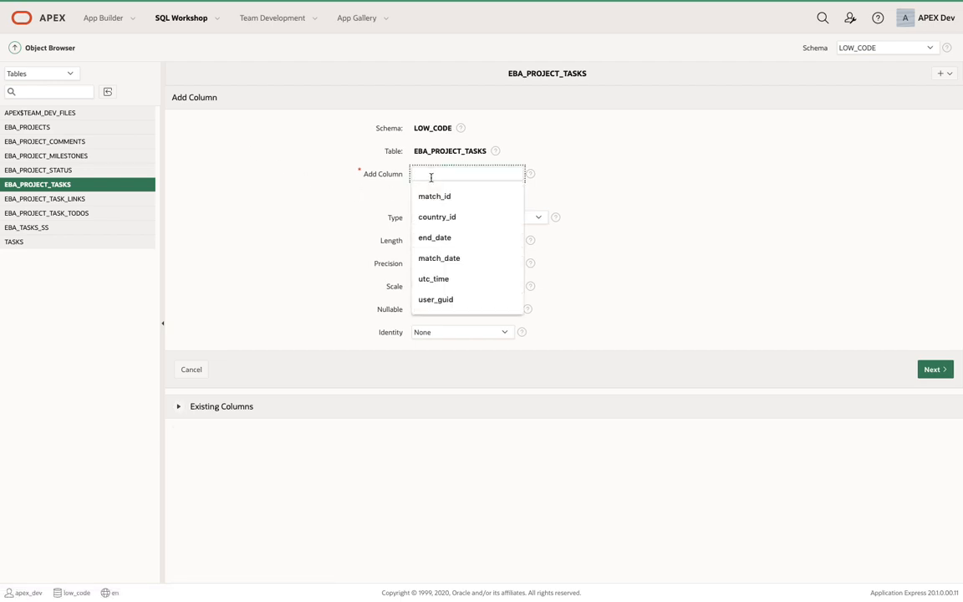
pyautogui.write('developer_')
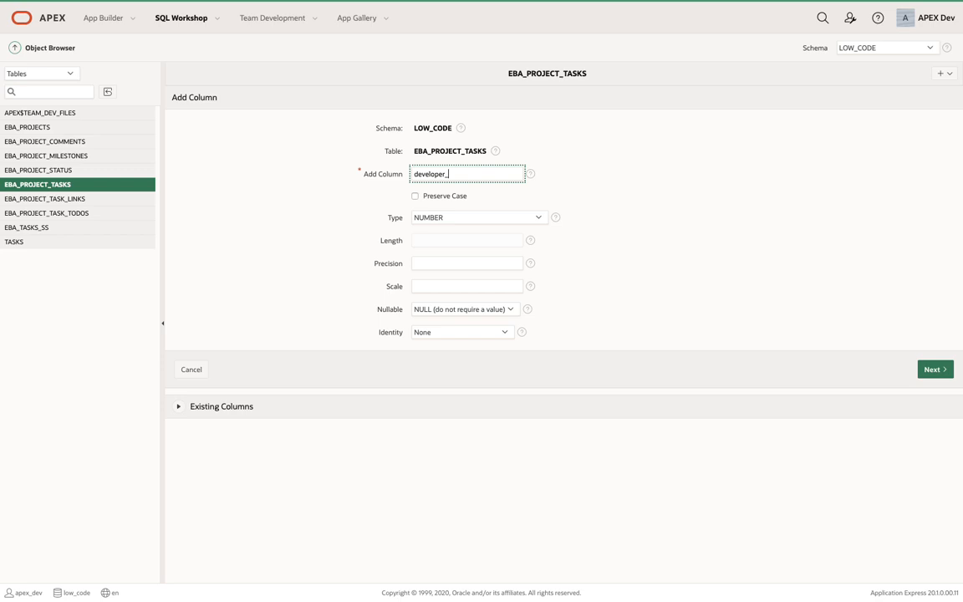
pyautogui.write('notes')
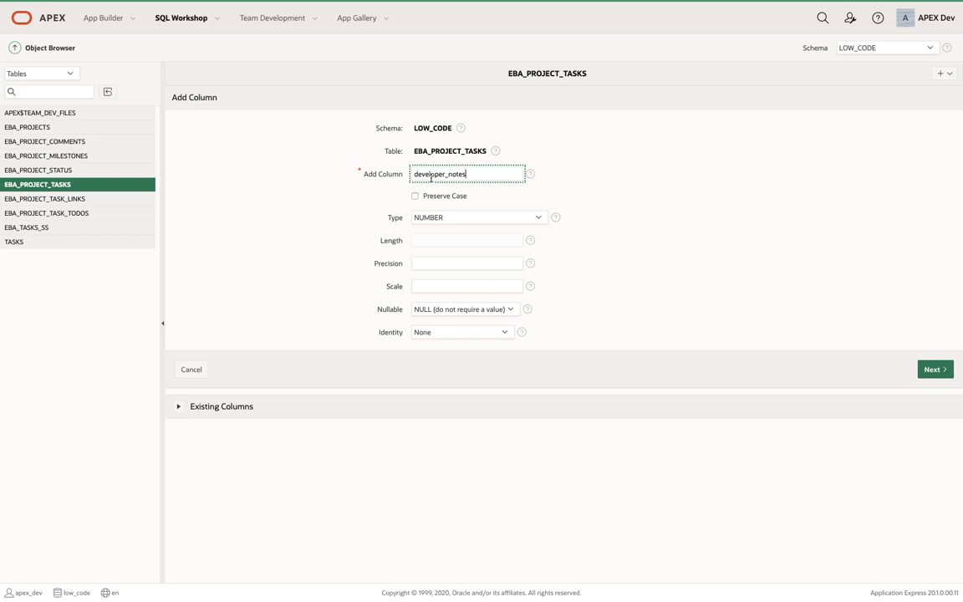
pyautogui.click(479, 217)
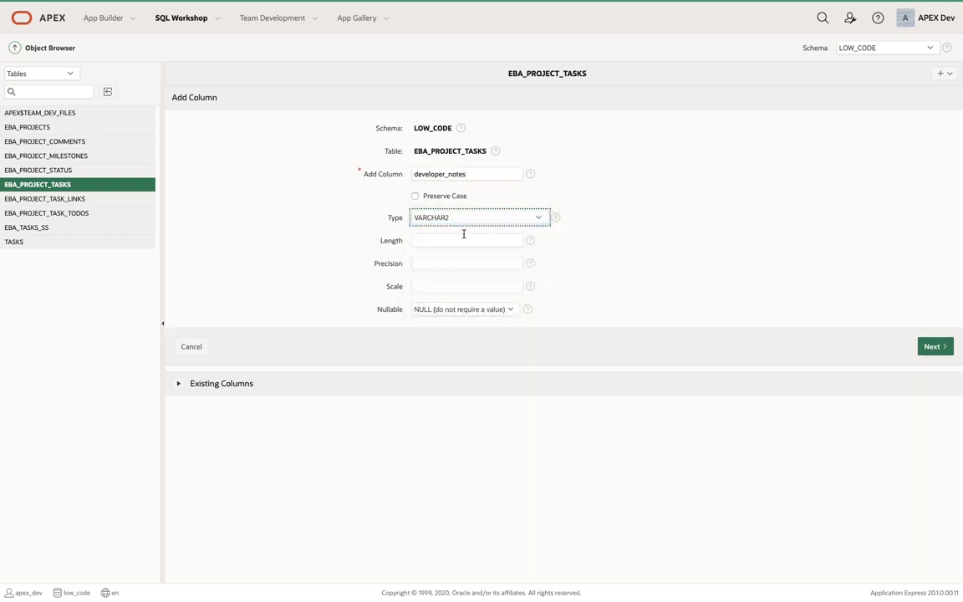
pyautogui.write('4000')
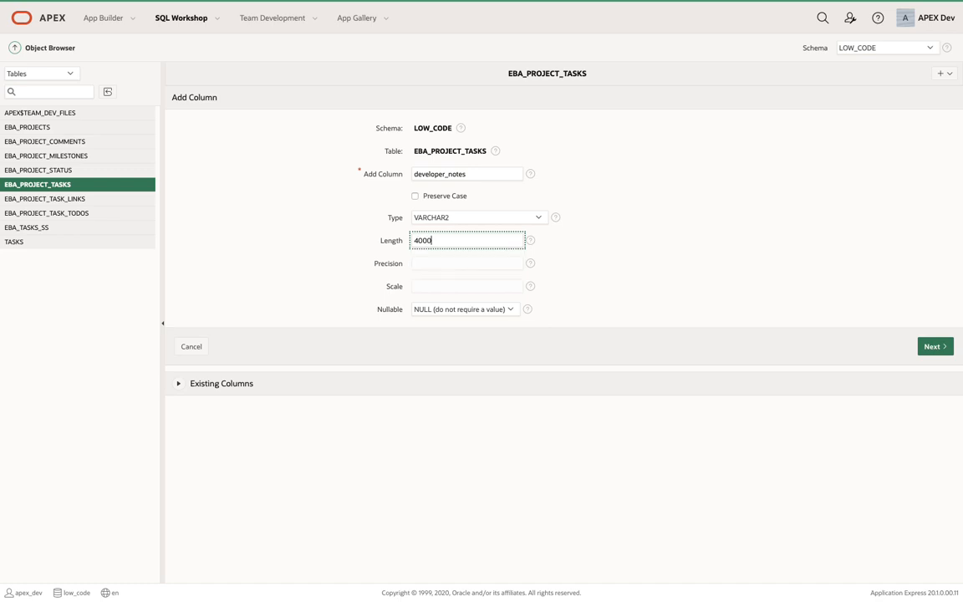
pyautogui.click(934, 346)
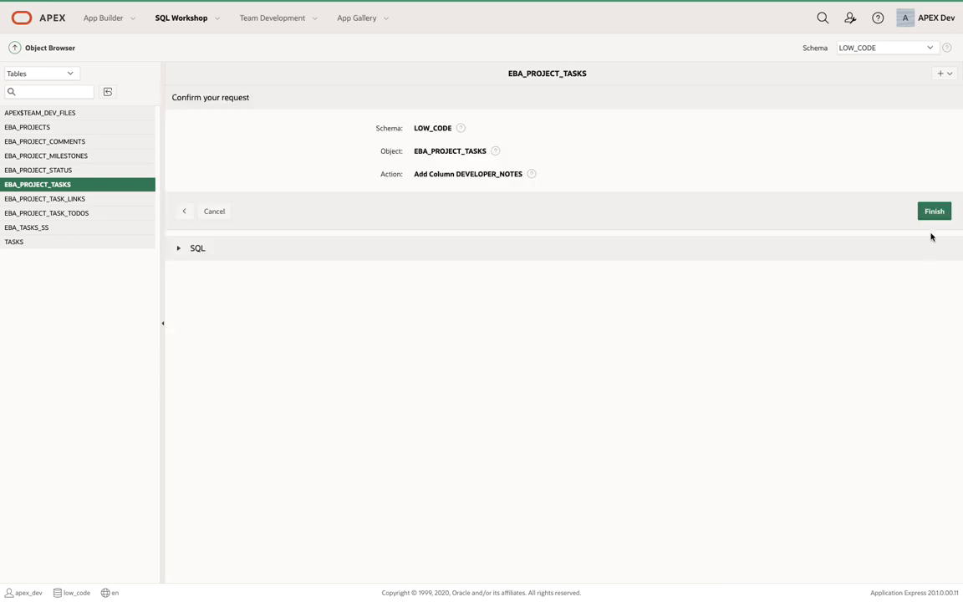
pyautogui.click(934, 210)
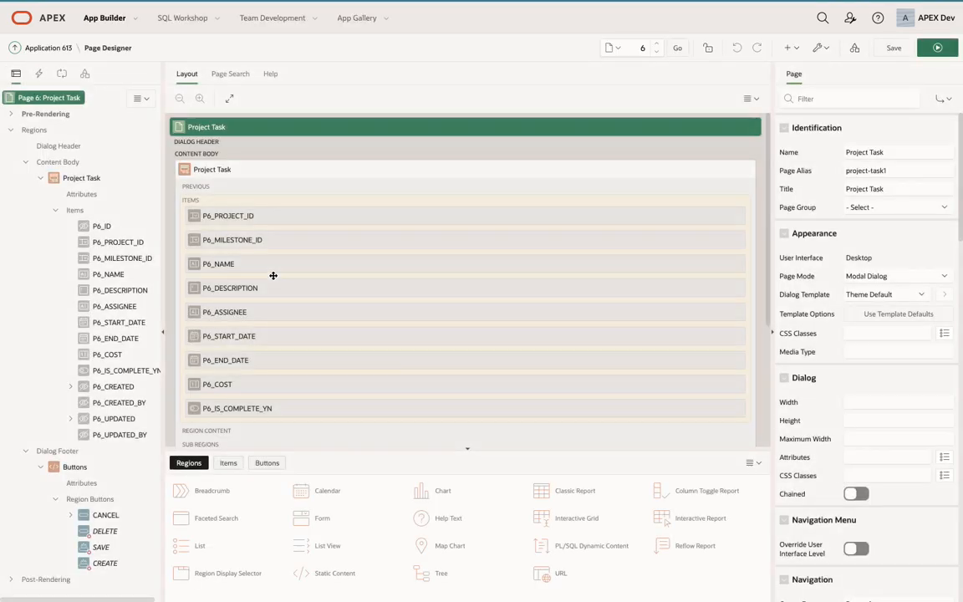
# Create a page item named P6_DEVELOPER_NOTES, labelled Developer Notes, on the Project Task page.
pyautogui.rightClick(75, 210)
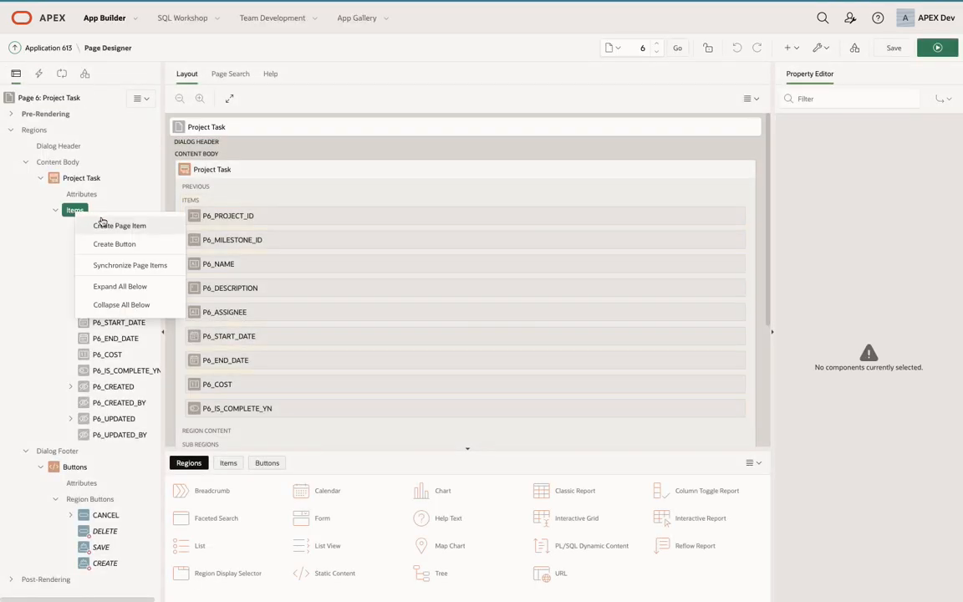
pyautogui.click(119, 224)
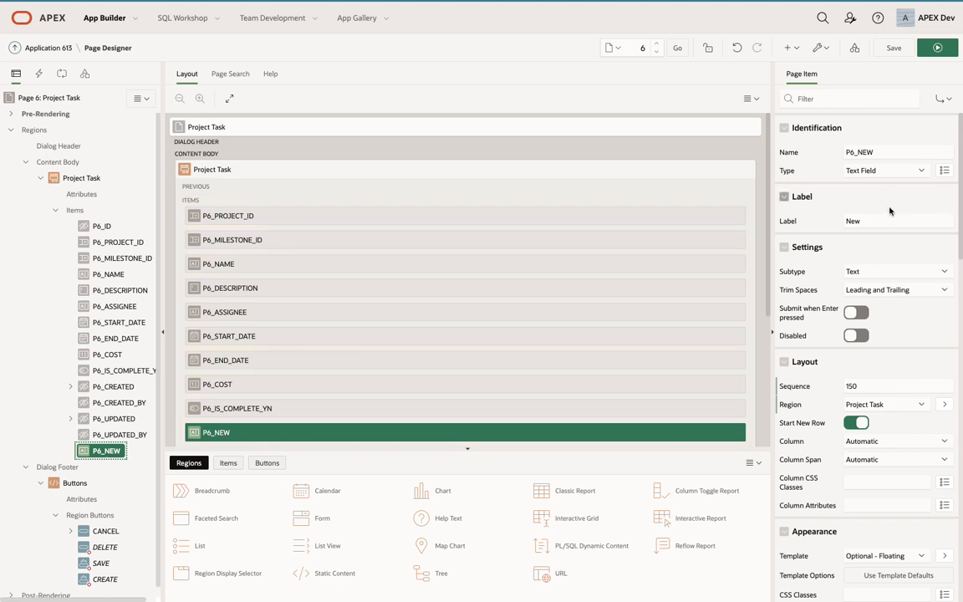
pyautogui.click(897, 152)
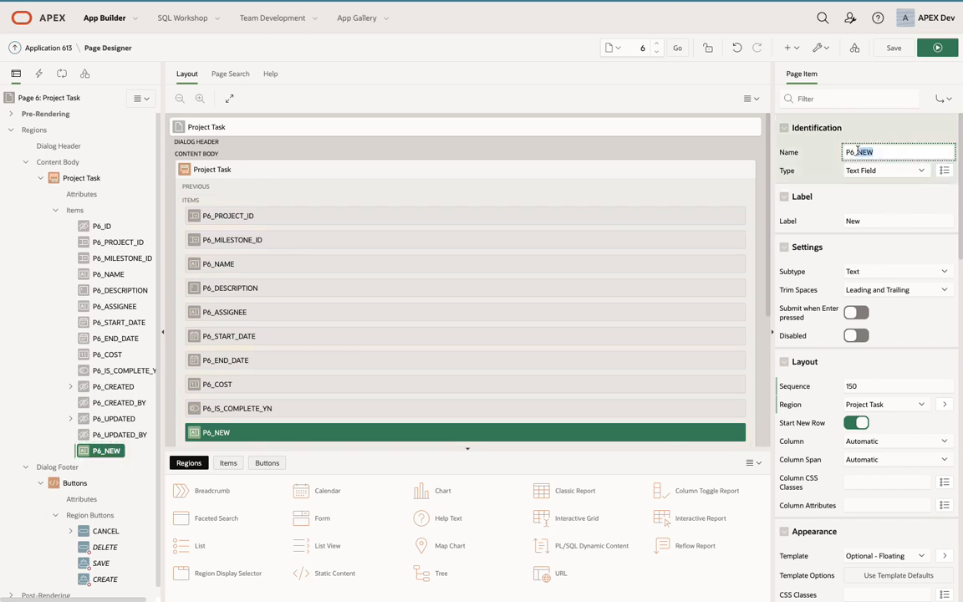
pyautogui.write('P6_DEVELOPER_NOTES')
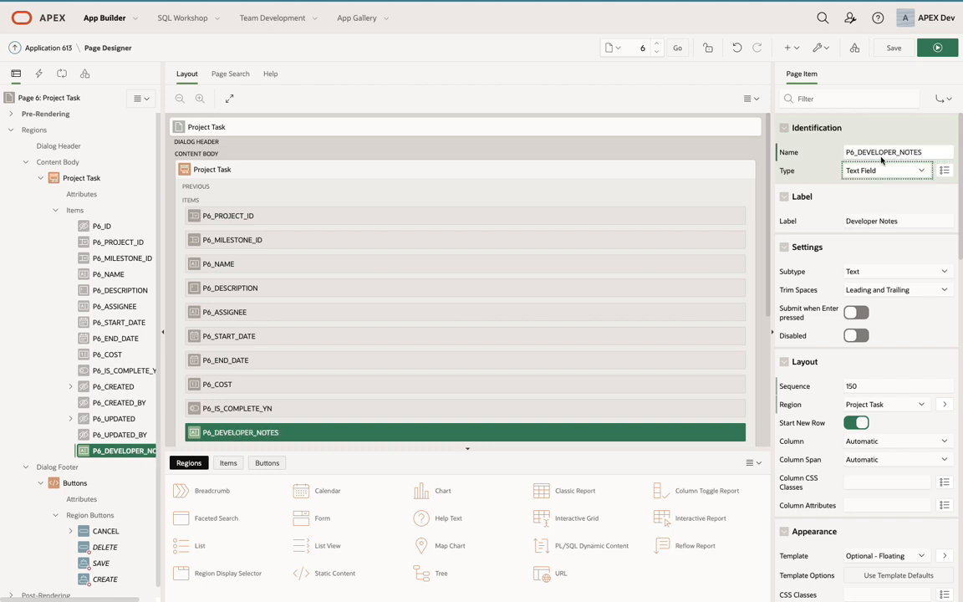
pyautogui.scroll(-3)
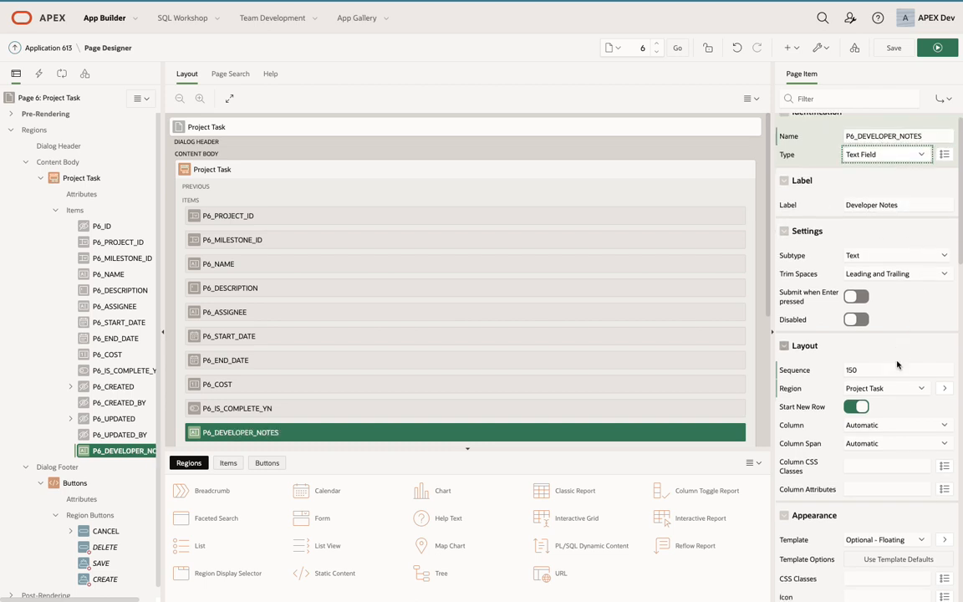
pyautogui.scroll(-3)
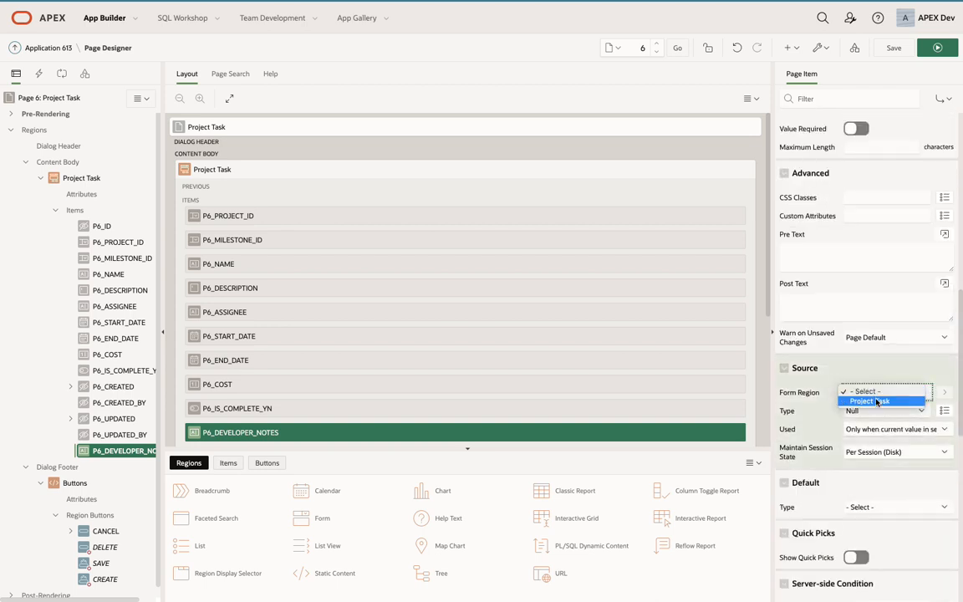
# Set the item's source Form Region to Project Task and Column to DEVELOPER_NOTES.
pyautogui.click(867, 401)
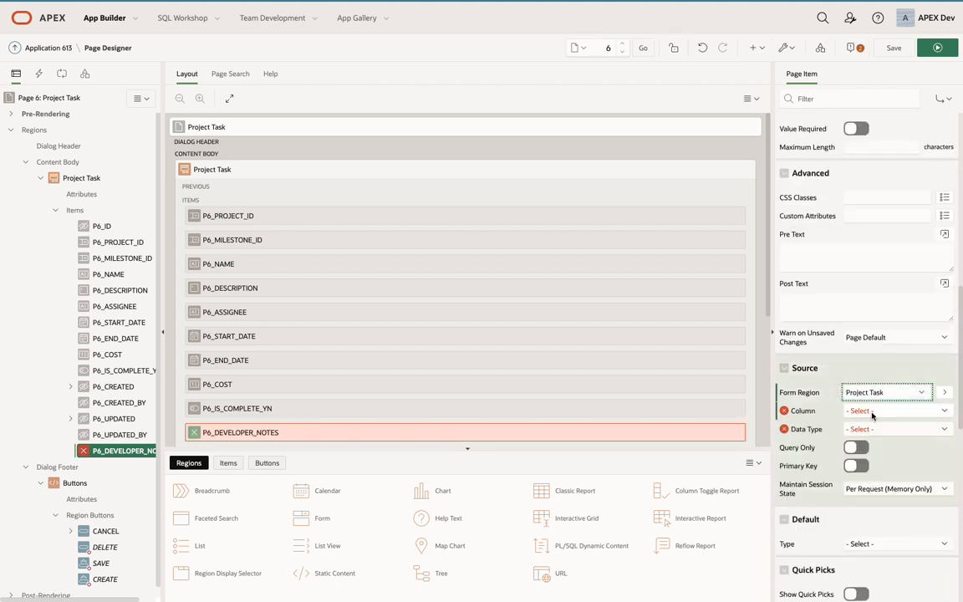
pyautogui.click(896, 410)
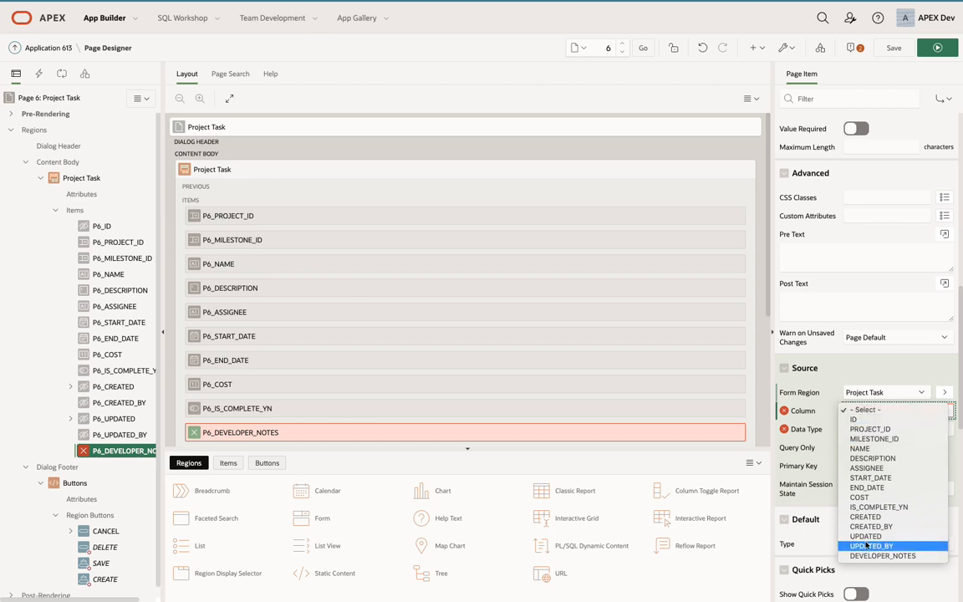
pyautogui.click(882, 556)
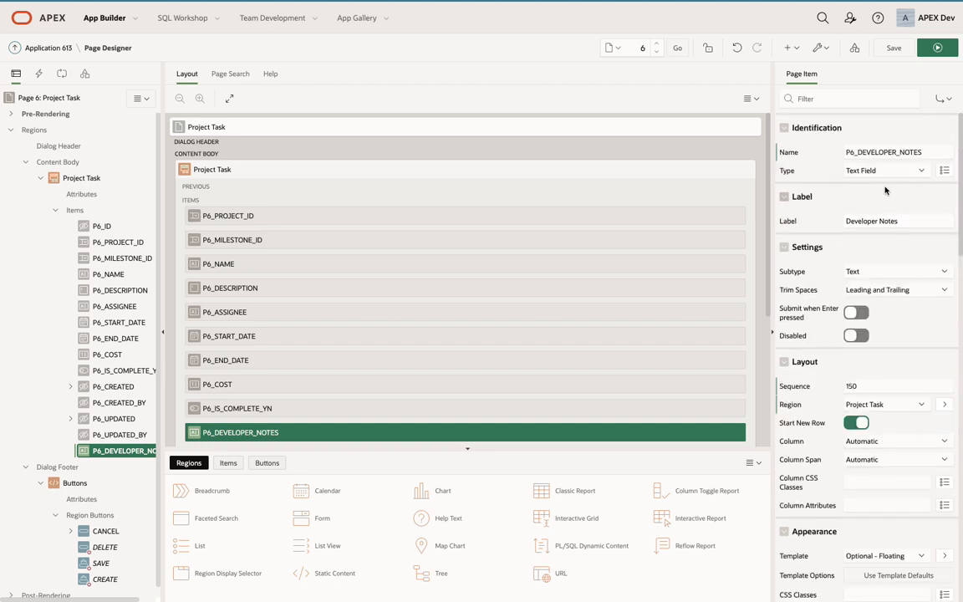
# Make Developer Notes a textarea placed below Assignee and save page 6.
pyautogui.click(896, 170)
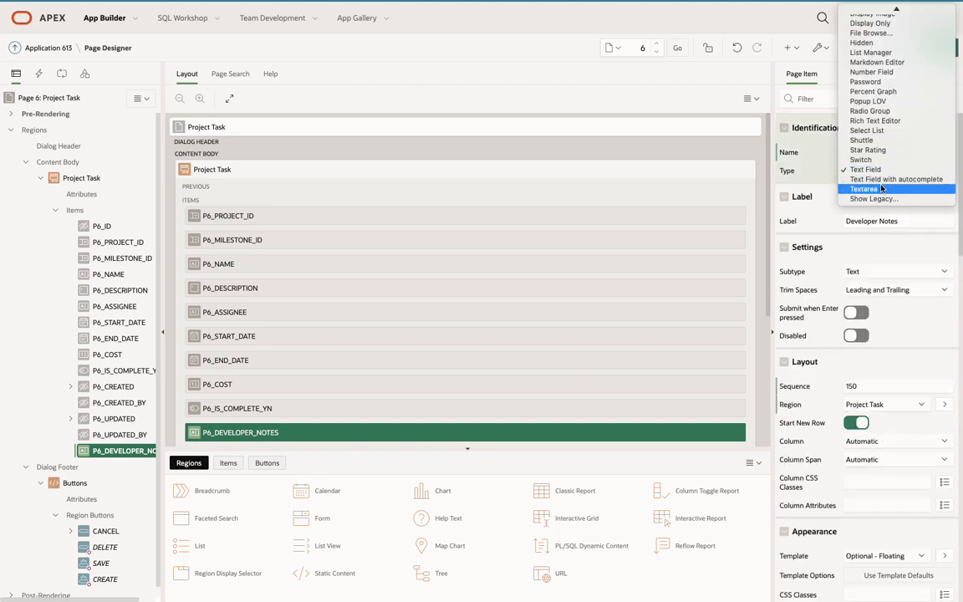
pyautogui.click(863, 189)
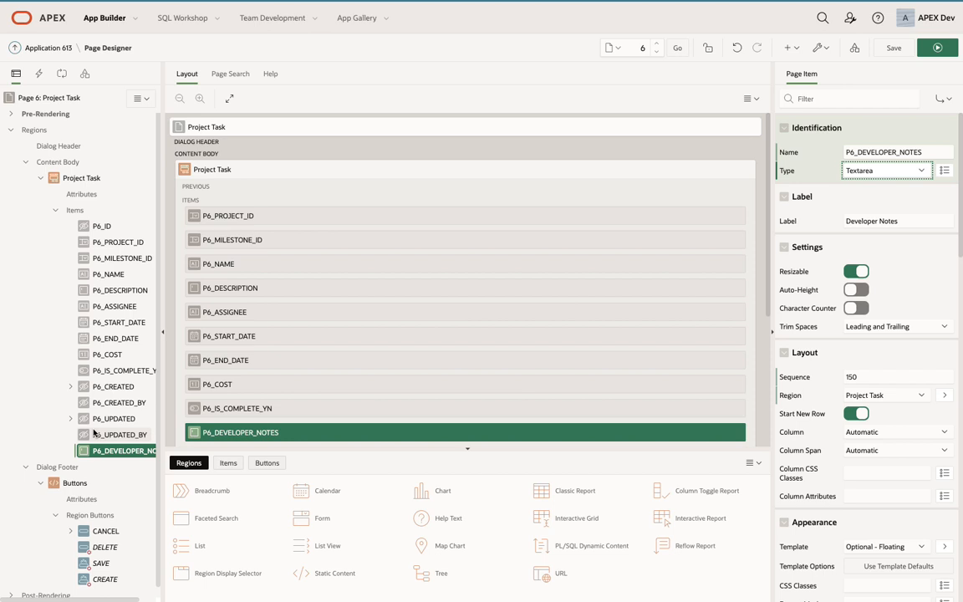
pyautogui.click(241, 432)
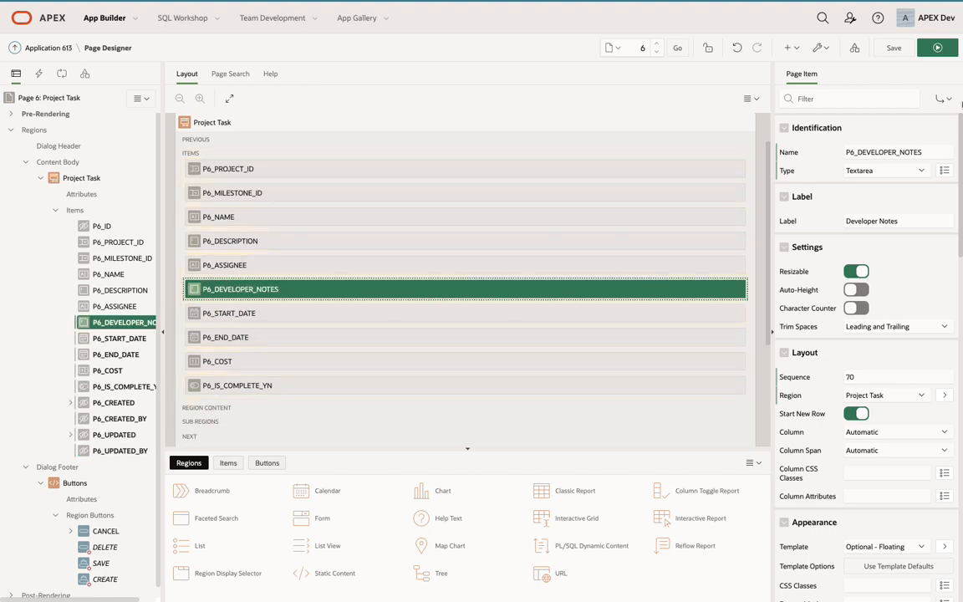
pyautogui.click(707, 48)
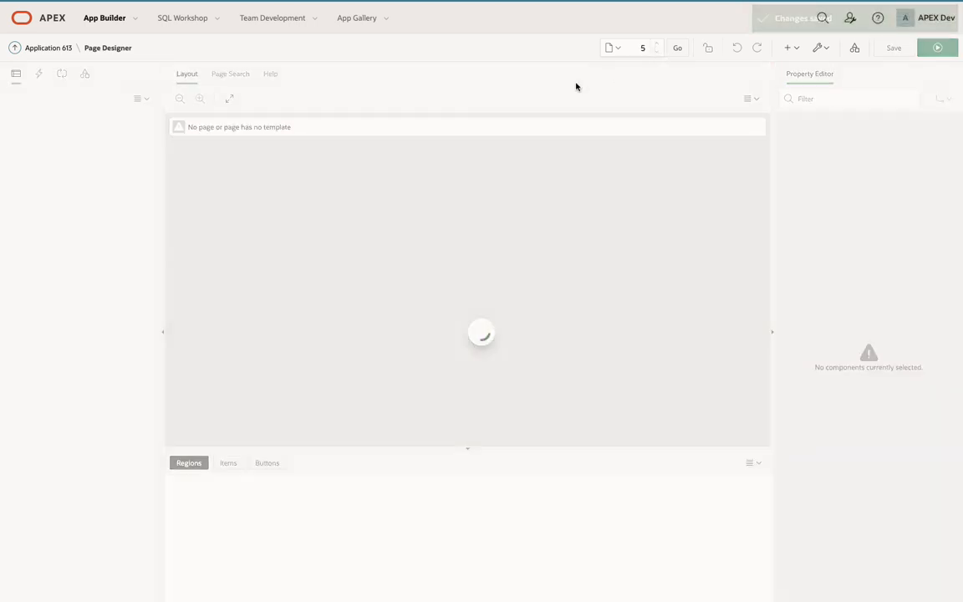
# Expand the Project Tasks report columns on page 5 to reveal DEVELOPER_NOTES, then run it.
pyautogui.rightClick(79, 226)
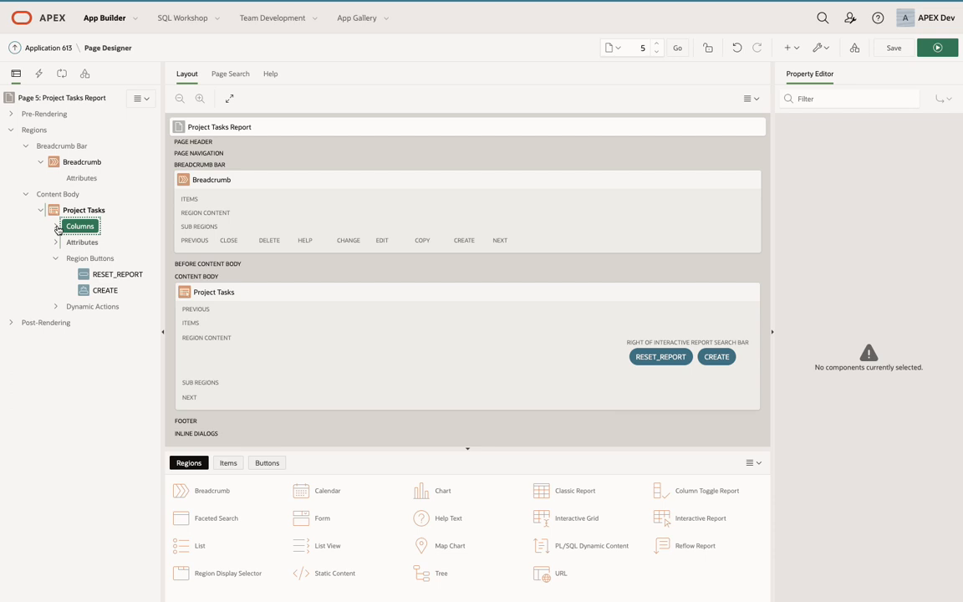
pyautogui.click(57, 226)
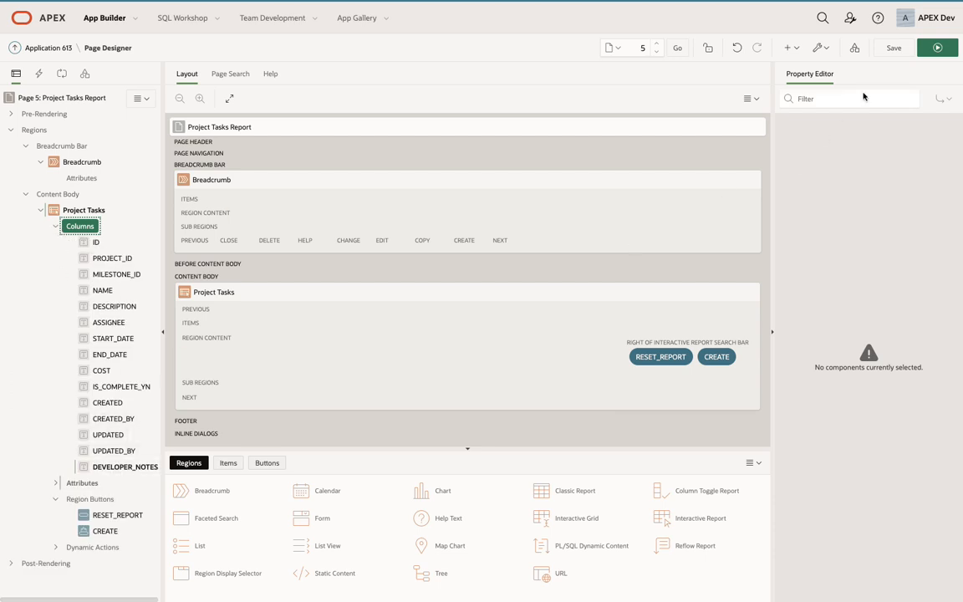
pyautogui.click(937, 48)
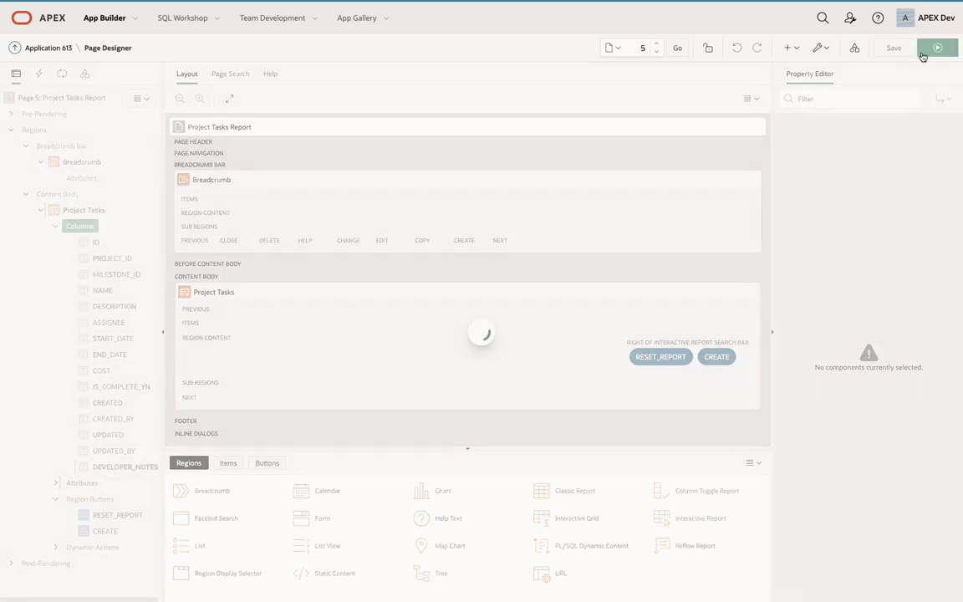
# Save the note 'Hello World!' on the Define external bug data feeds task.
pyautogui.click(937, 48)
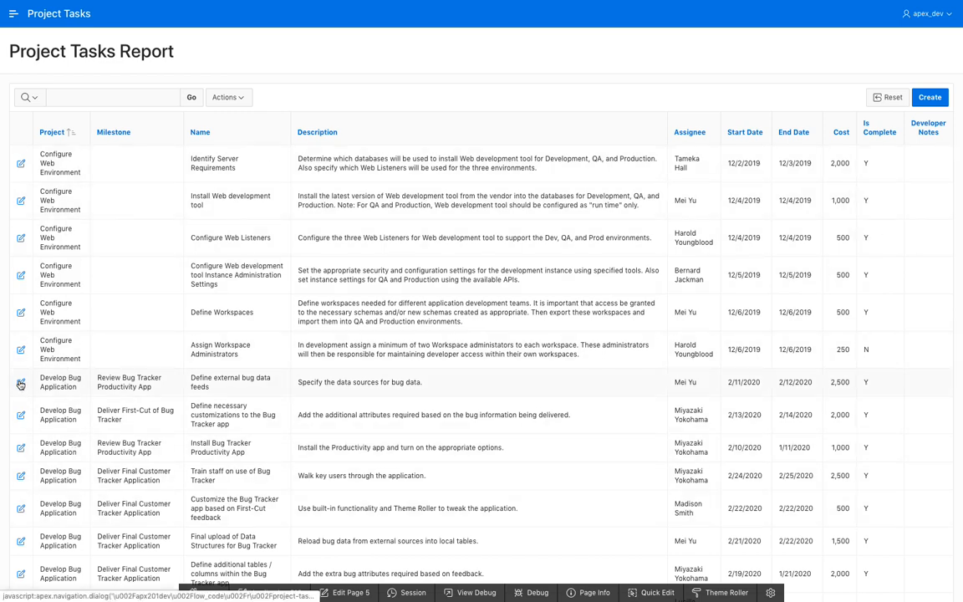
pyautogui.click(20, 384)
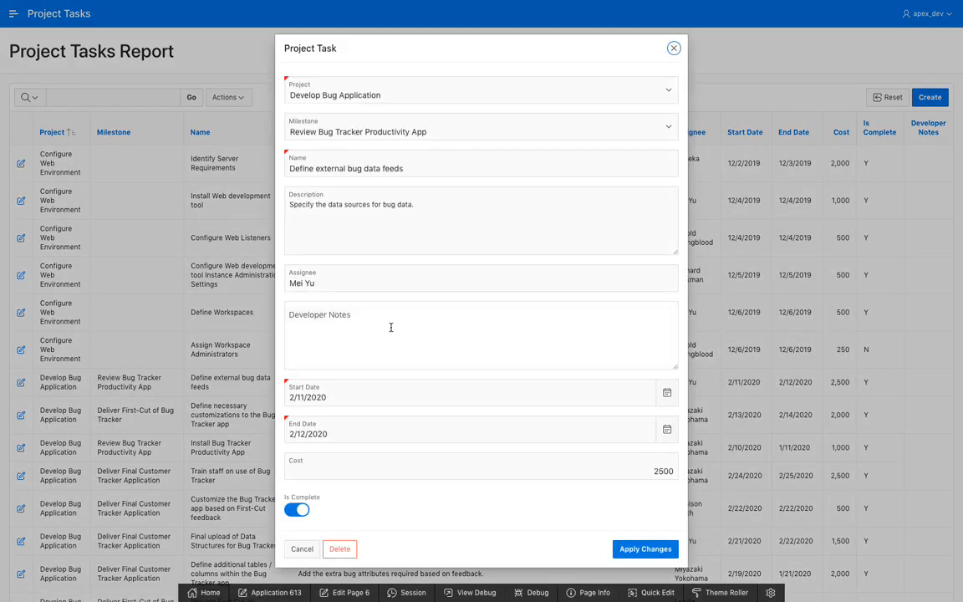
pyautogui.write('Hello World!')
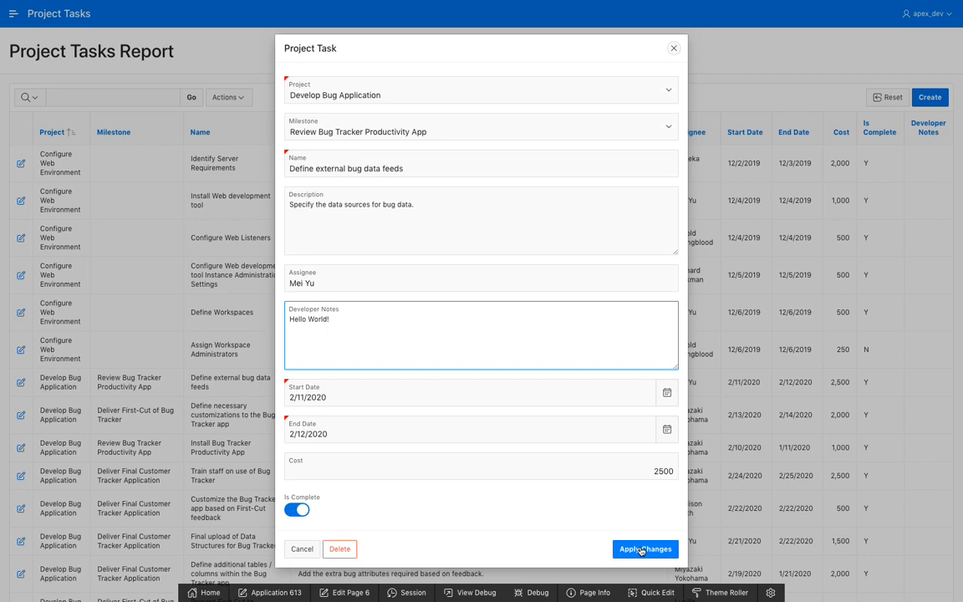
pyautogui.click(645, 548)
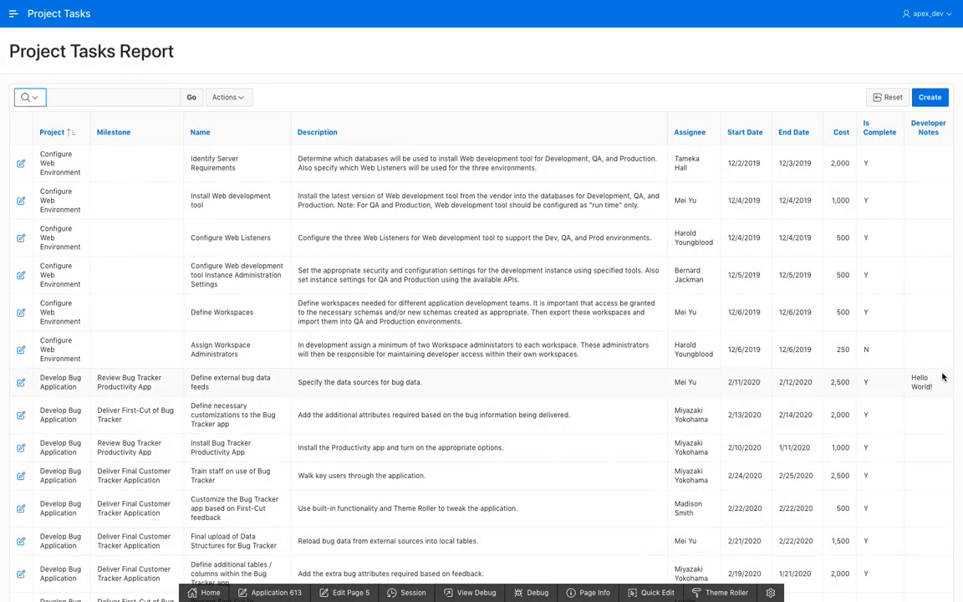
pyautogui.moveTo(936, 380)
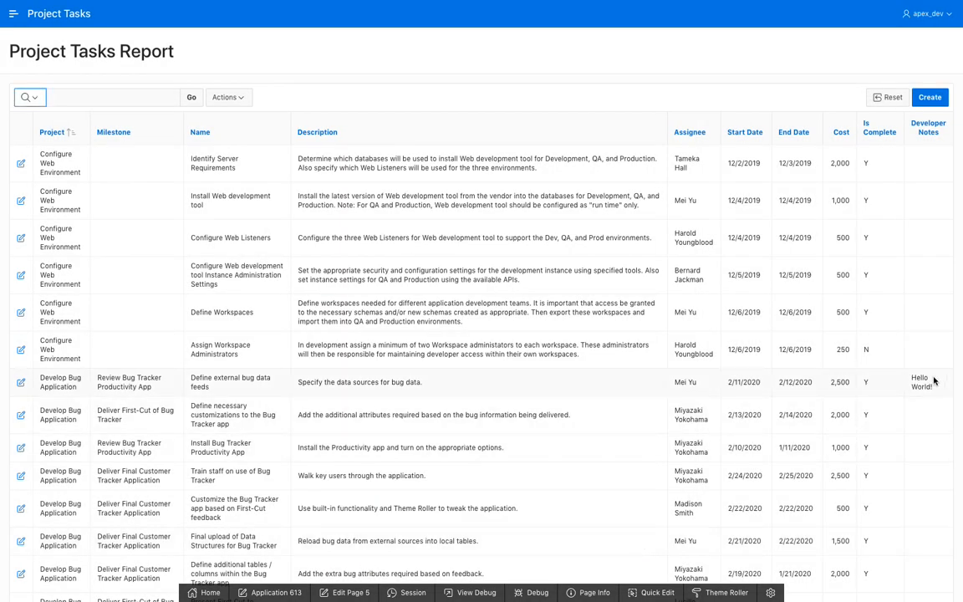